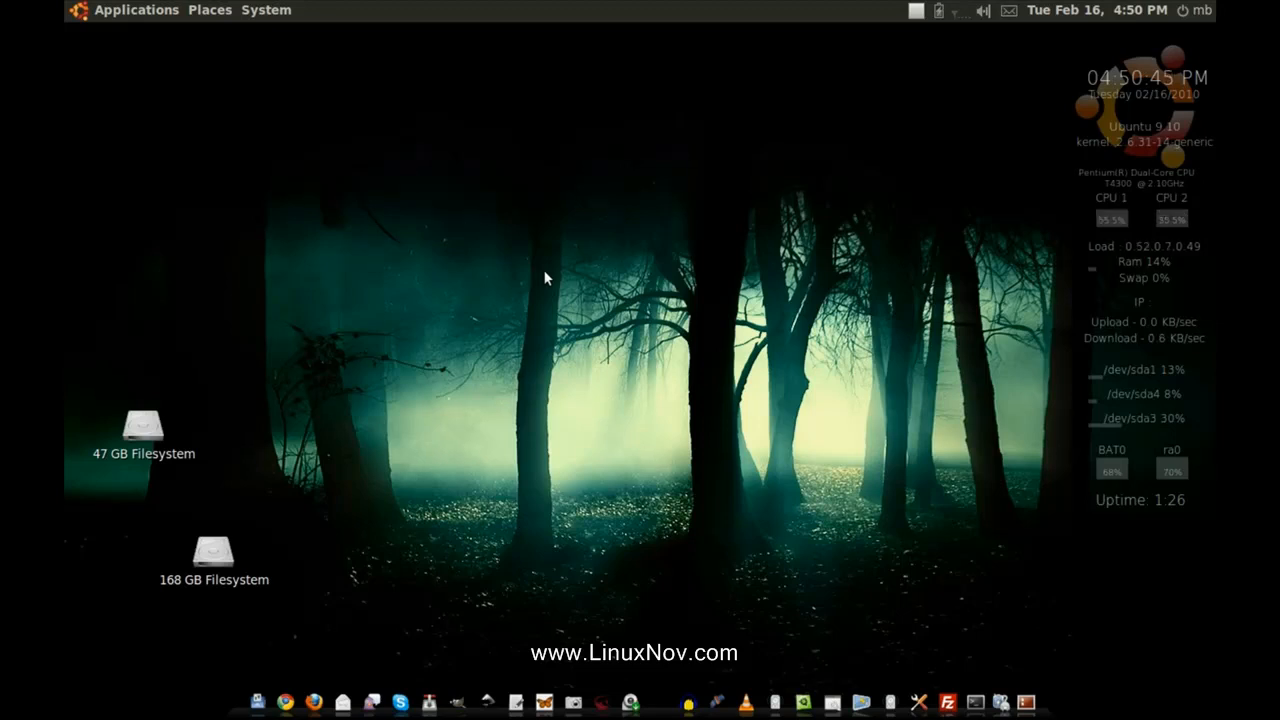
{"action": "mouse_move", "coordinate": [160, 578]}
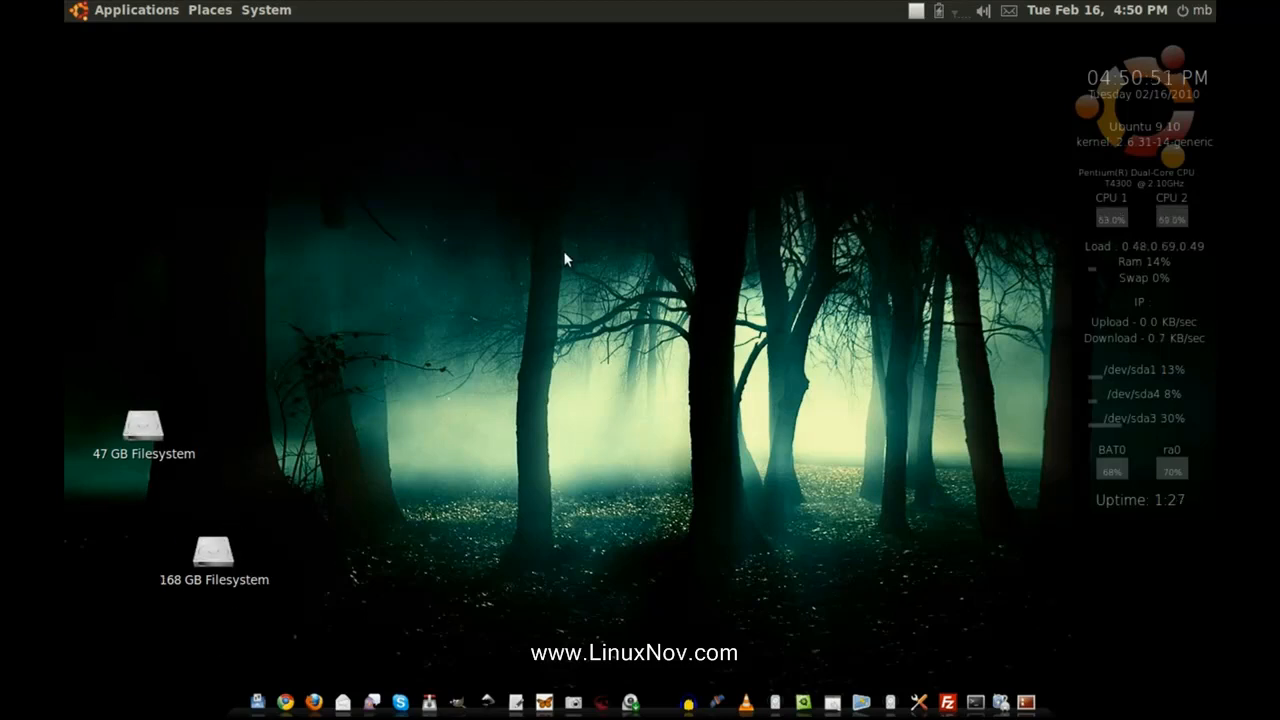
Launch Configuration Editor from Applications > System Tools.
{"action": "left_click", "coordinate": [136, 10]}
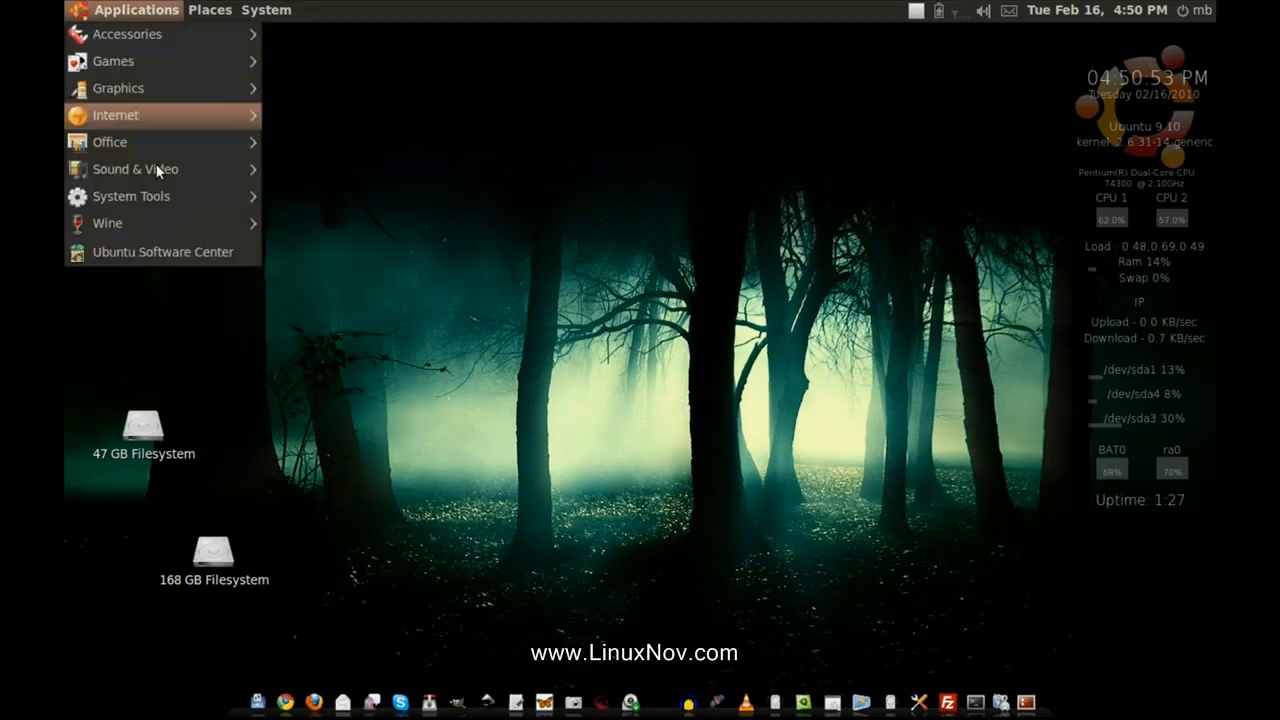
{"action": "mouse_move", "coordinate": [131, 196]}
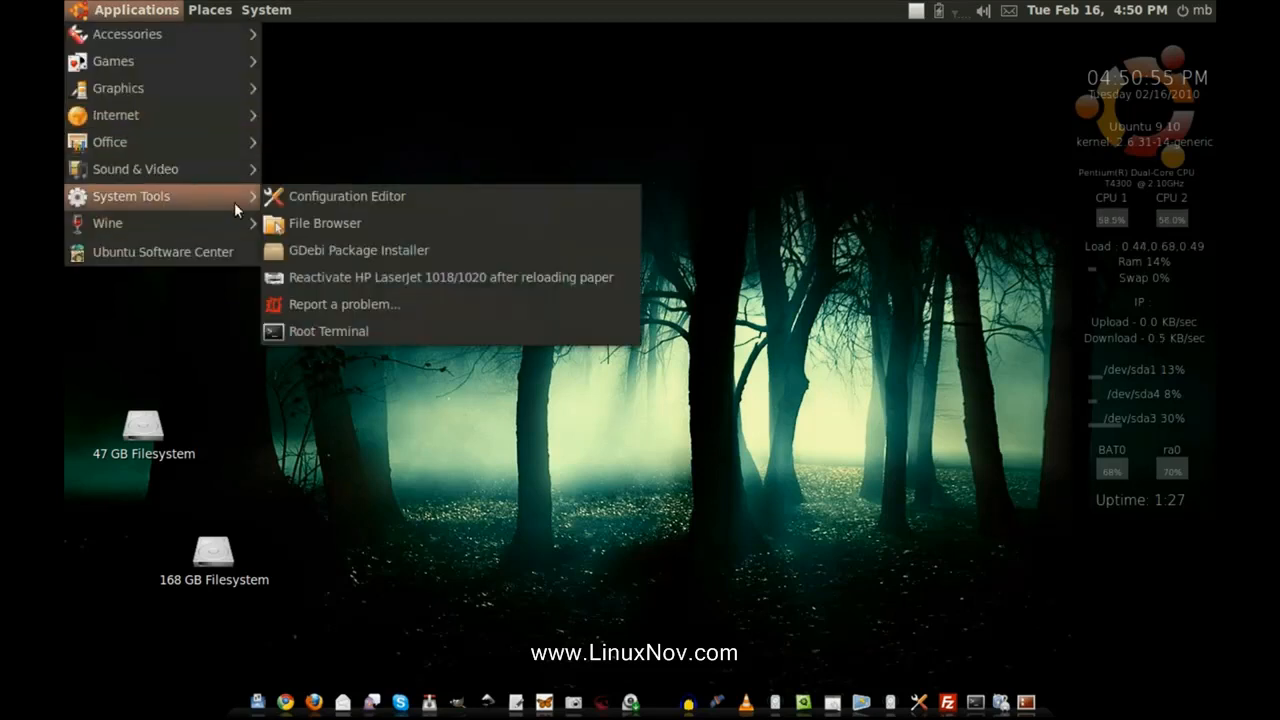
{"action": "left_click", "coordinate": [346, 195]}
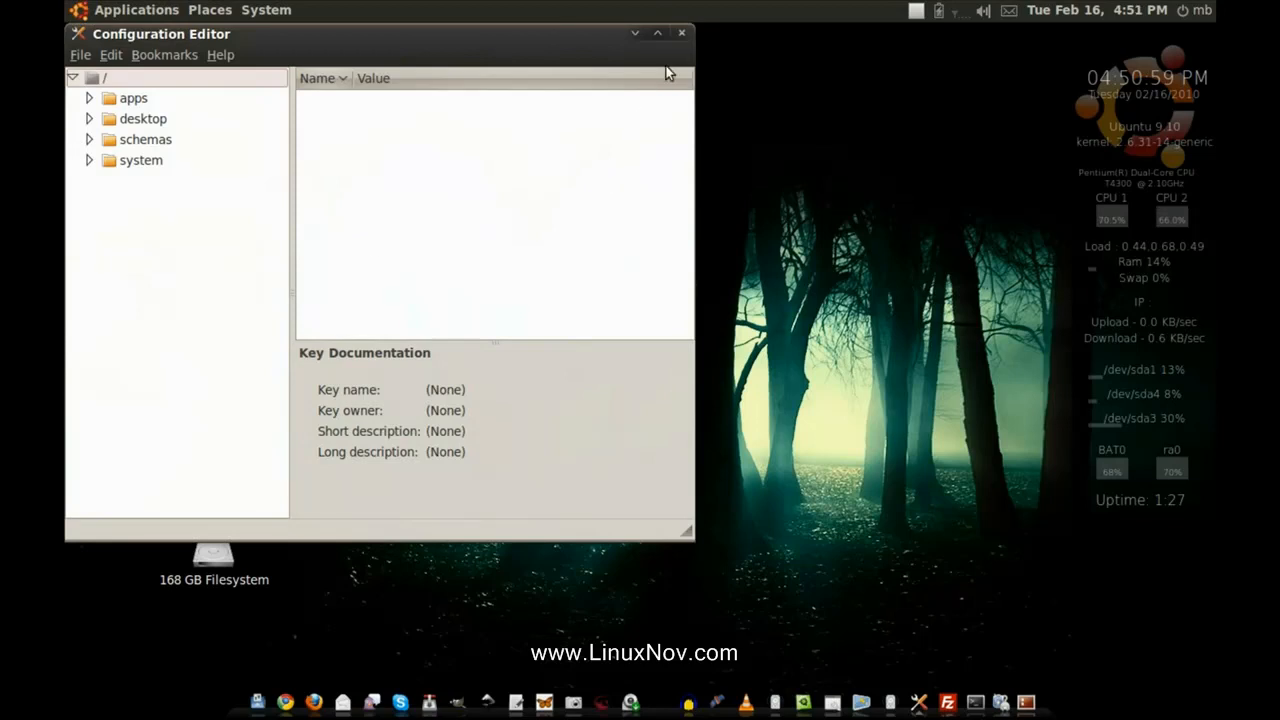
{"action": "mouse_move", "coordinate": [813, 247]}
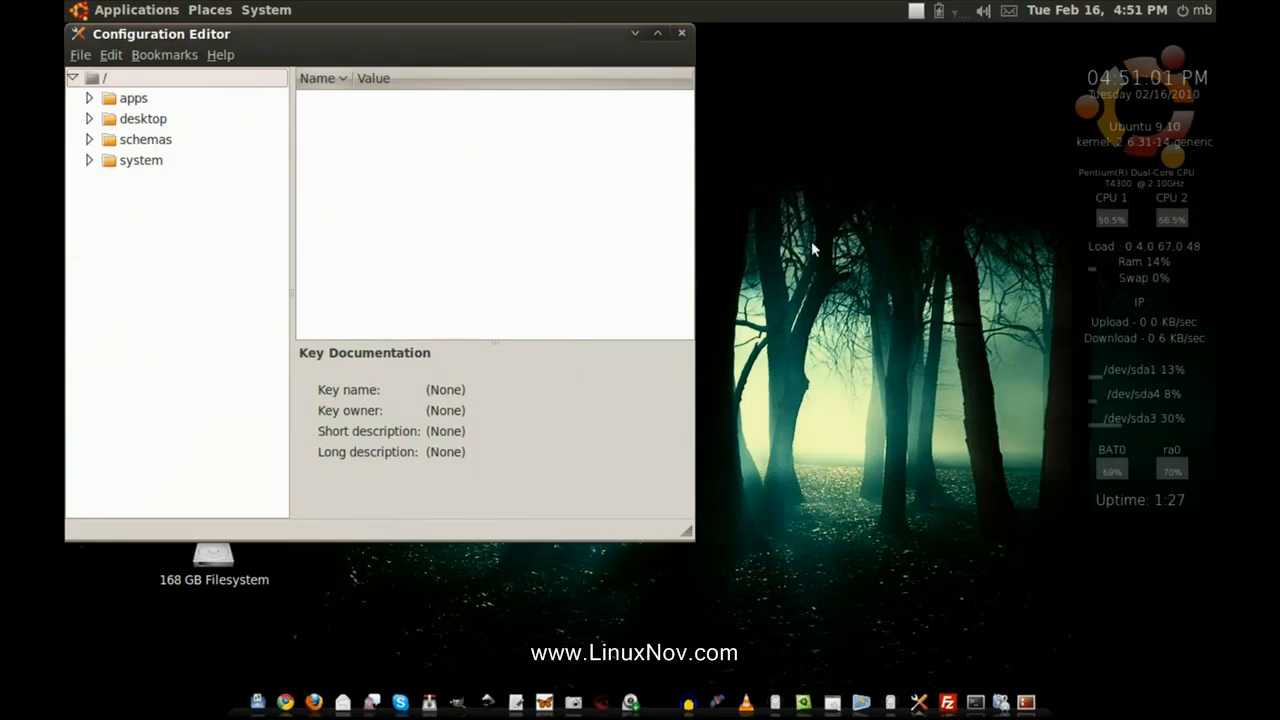
Bring up the drop-down terminal and begin typing 'gconf-editor'.
{"action": "left_click", "coordinate": [996, 699]}
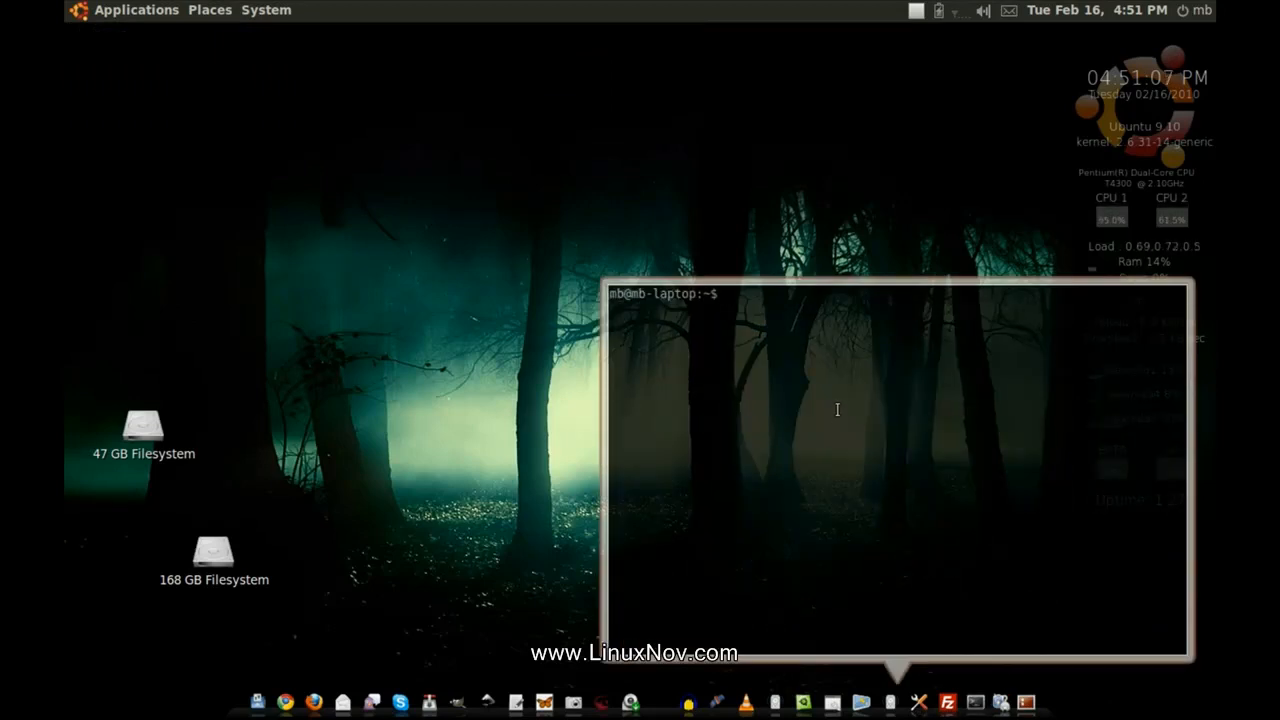
{"action": "type", "text": "gconf-"}
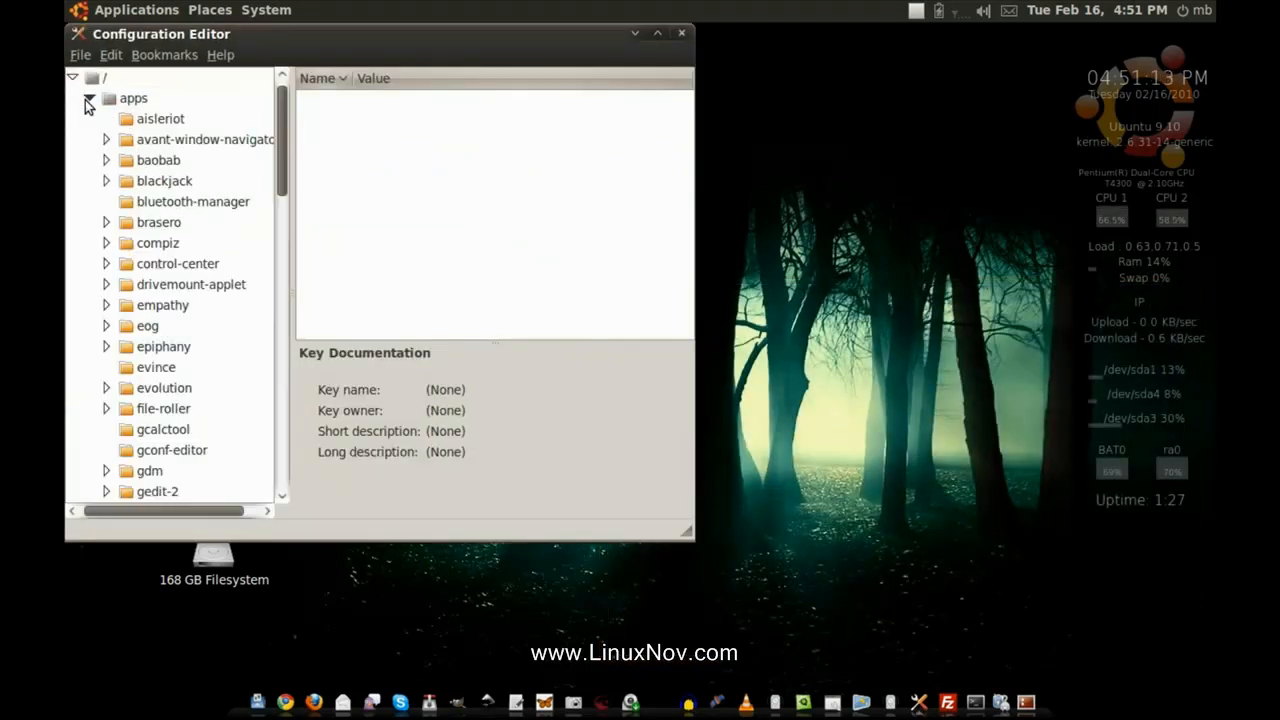
Scroll the apps folder down and select the nautilus folder.
{"action": "scroll", "scroll_direction": "down", "scroll_amount": 3}
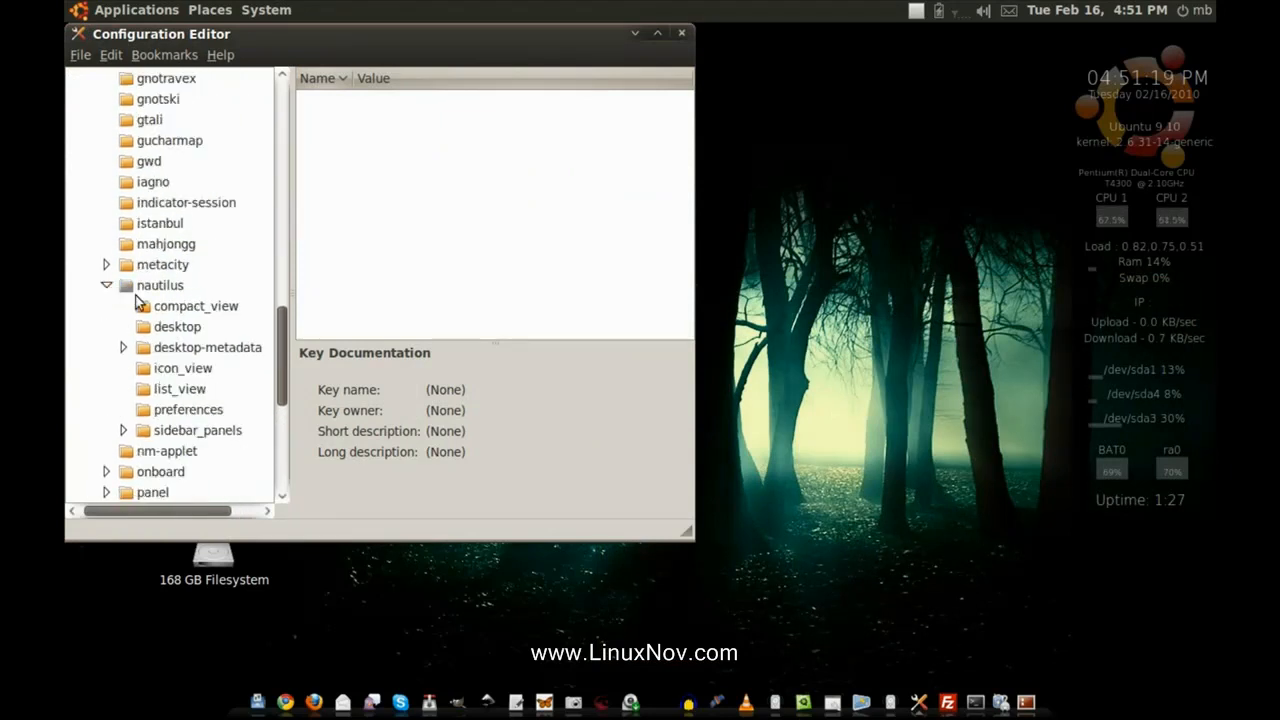
{"action": "left_click", "coordinate": [158, 285]}
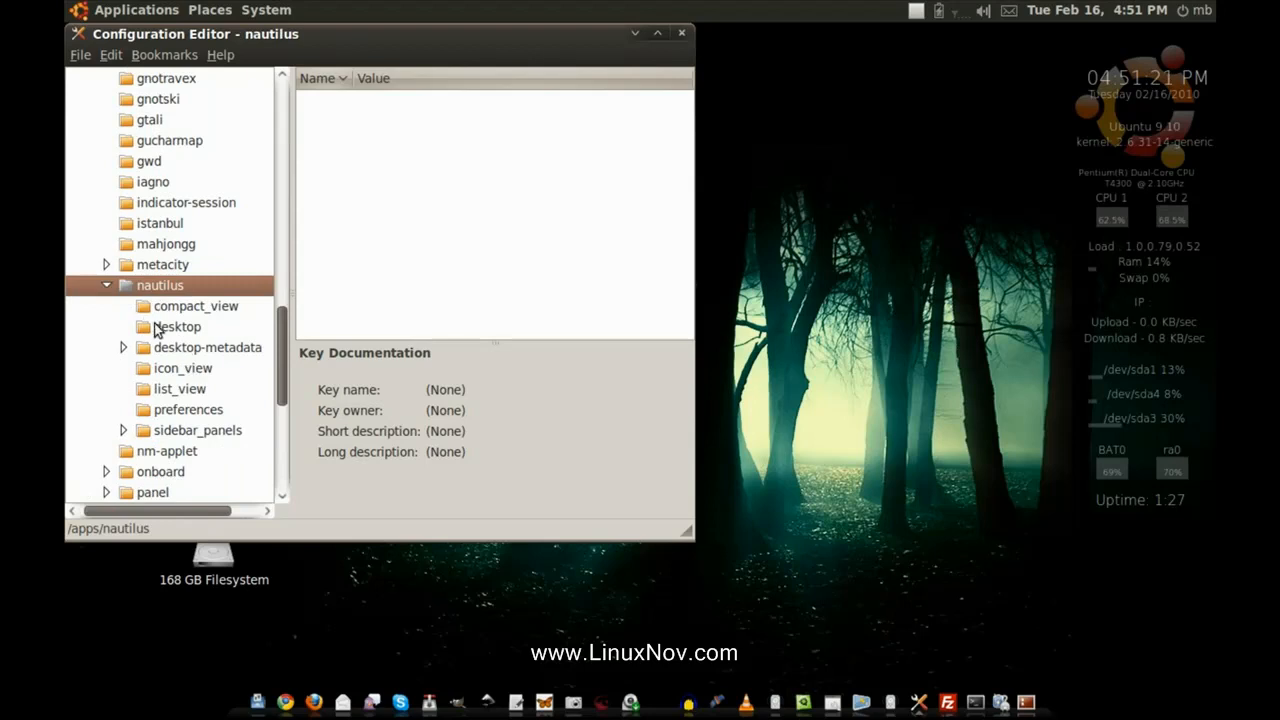
In apps/nautilus/desktop, set volumes_visible to False and confirm.
{"action": "left_click", "coordinate": [177, 326]}
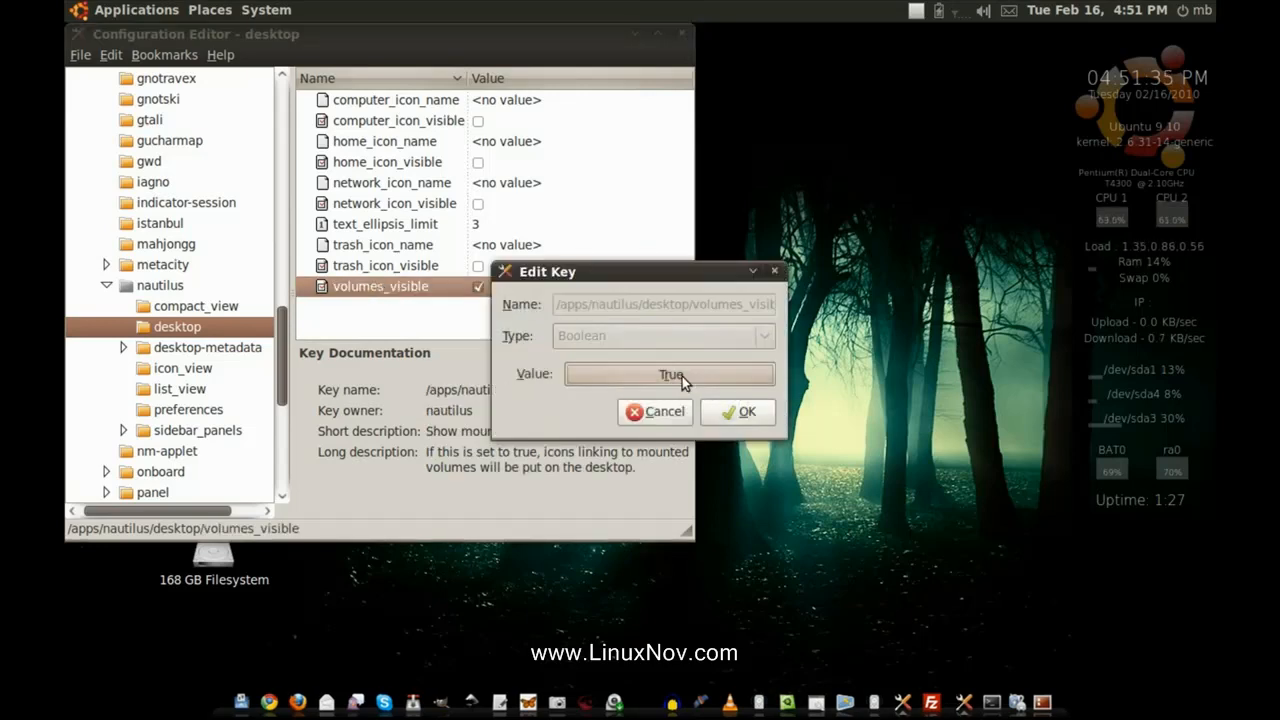
{"action": "left_click", "coordinate": [737, 411]}
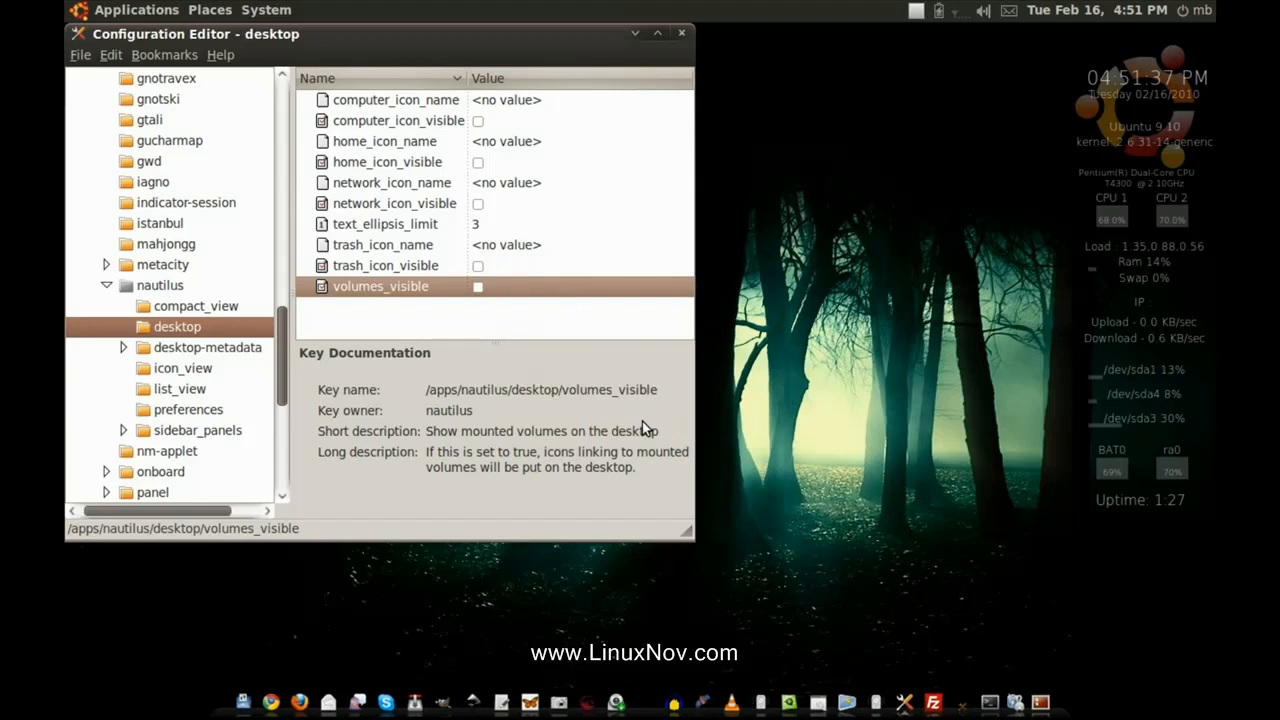
Minimize Configuration Editor to check the desktop for the 47 GB and 168 GB volume icons.
{"action": "left_click", "coordinate": [682, 33]}
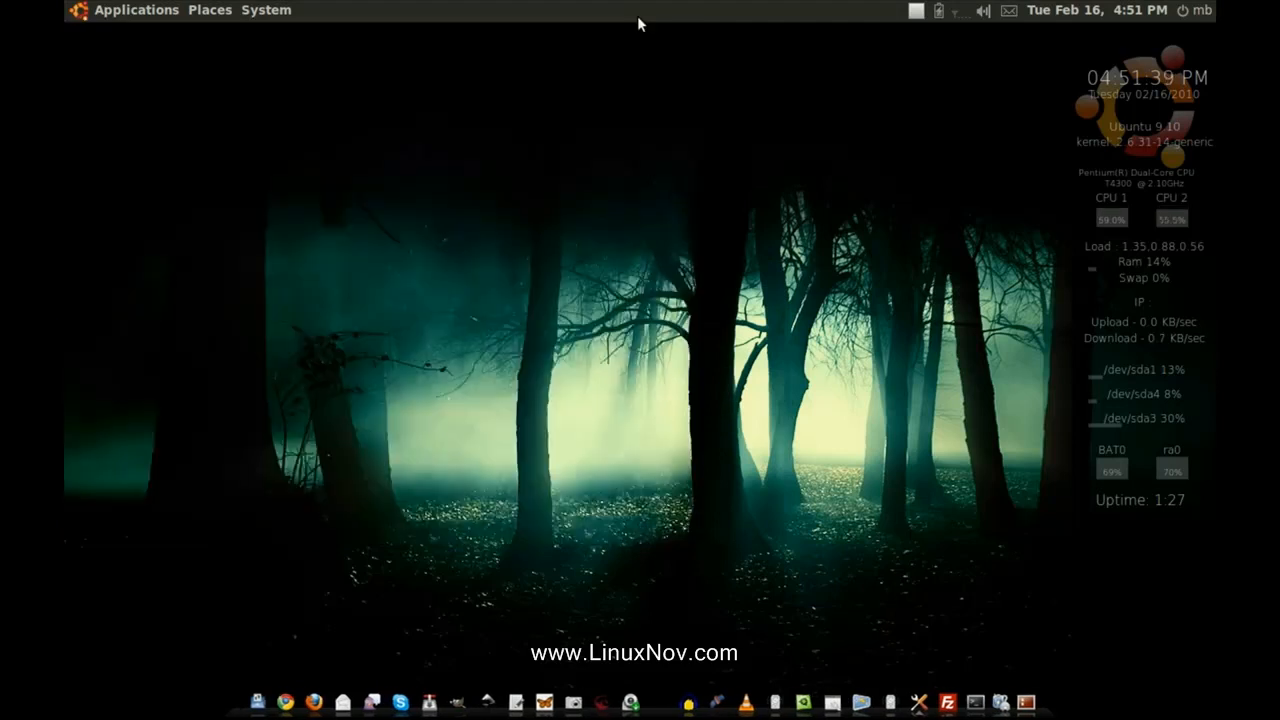
{"action": "mouse_move", "coordinate": [456, 228]}
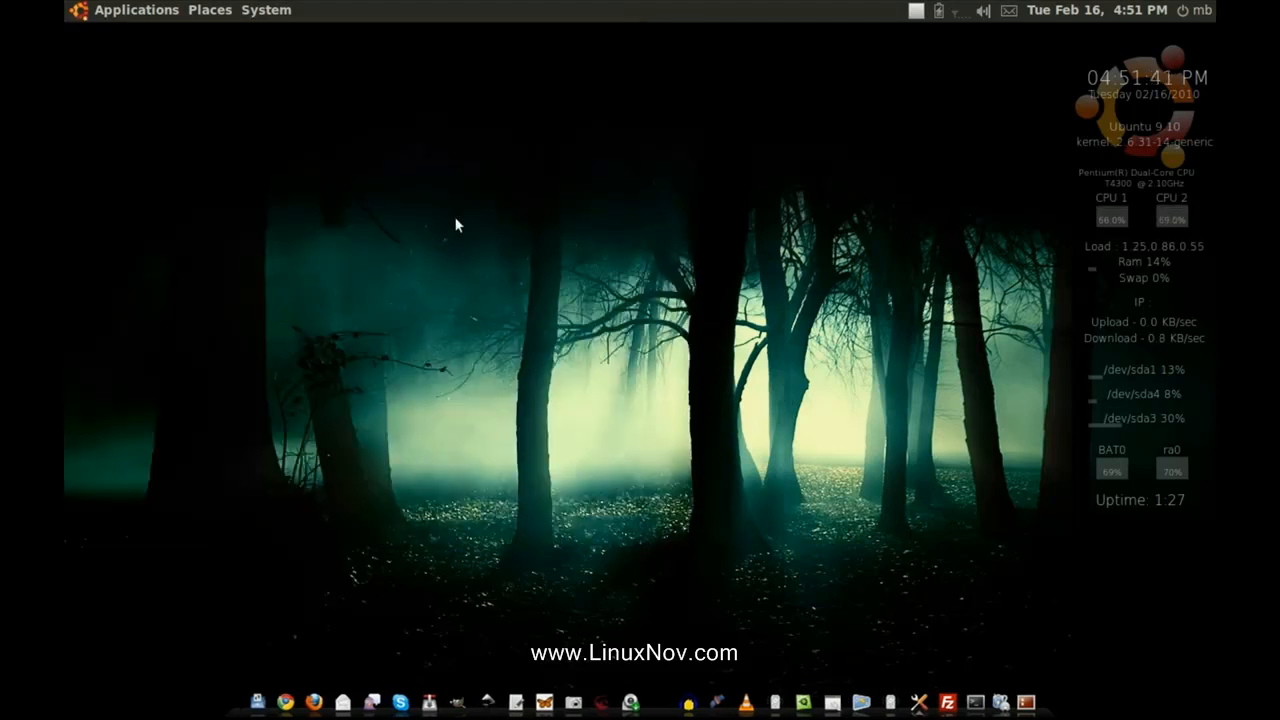
{"action": "mouse_move", "coordinate": [652, 440]}
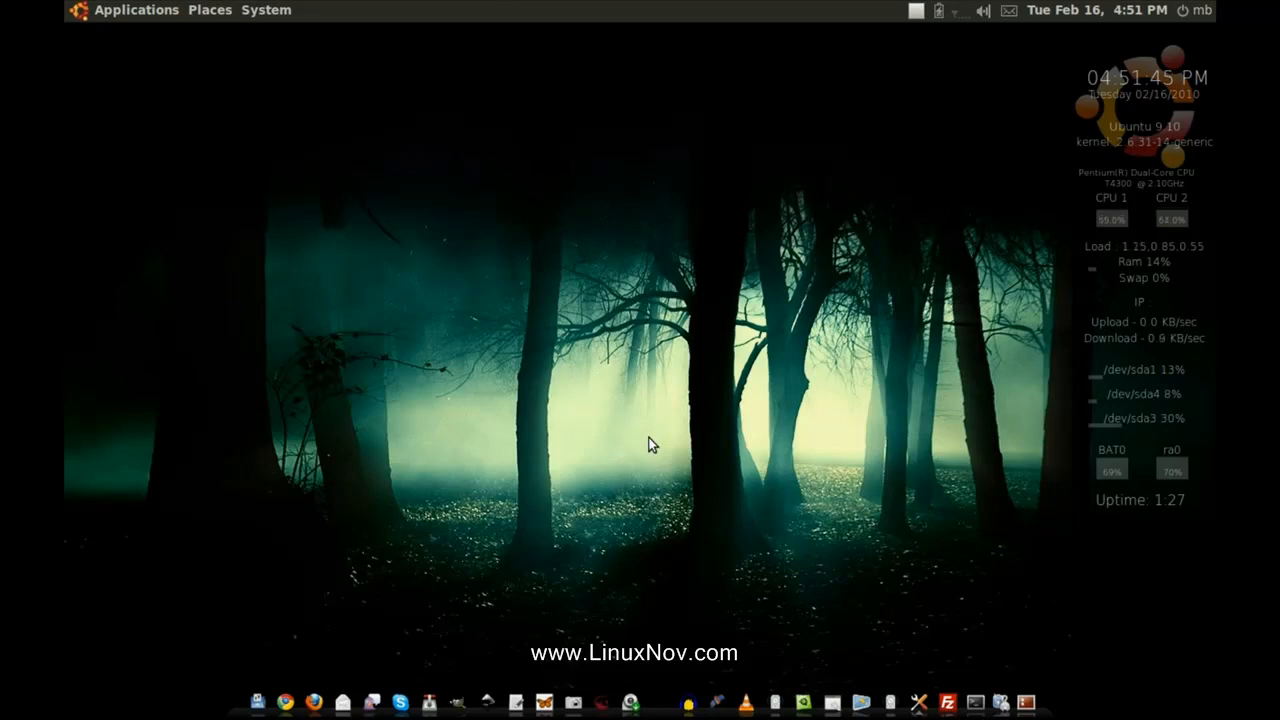
{"action": "mouse_move", "coordinate": [648, 440]}
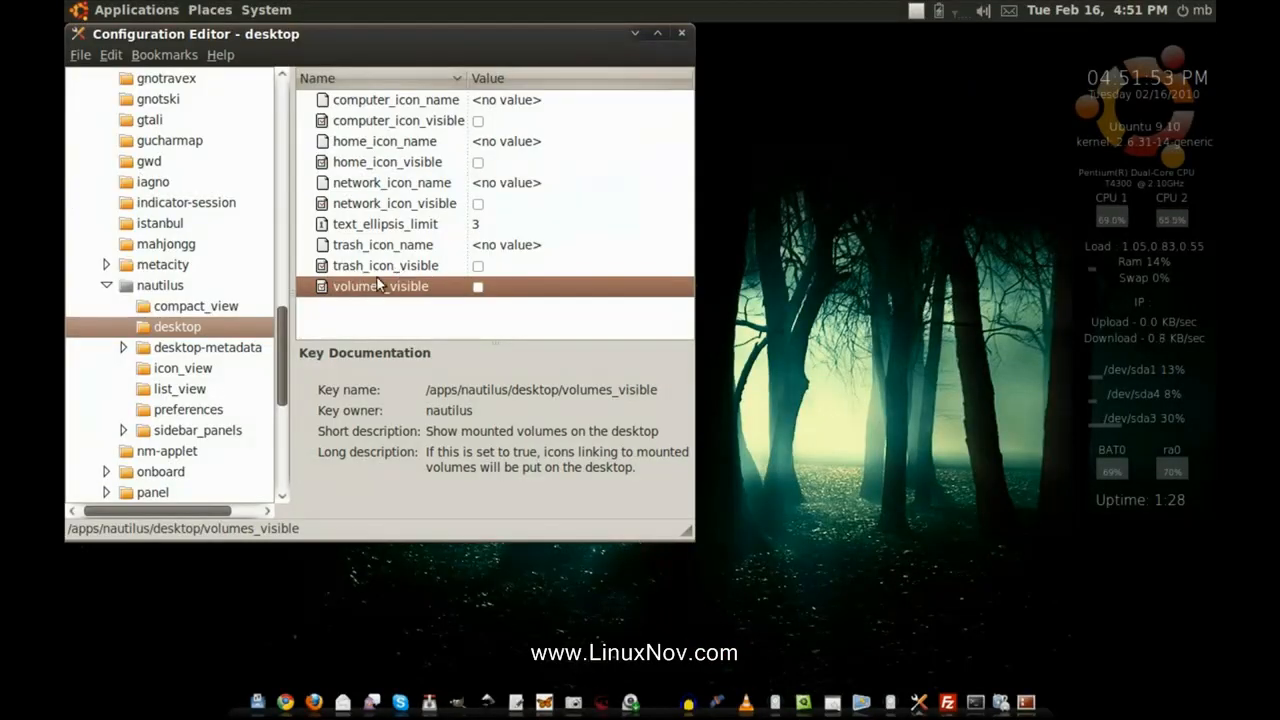
{"action": "mouse_move", "coordinate": [358, 218]}
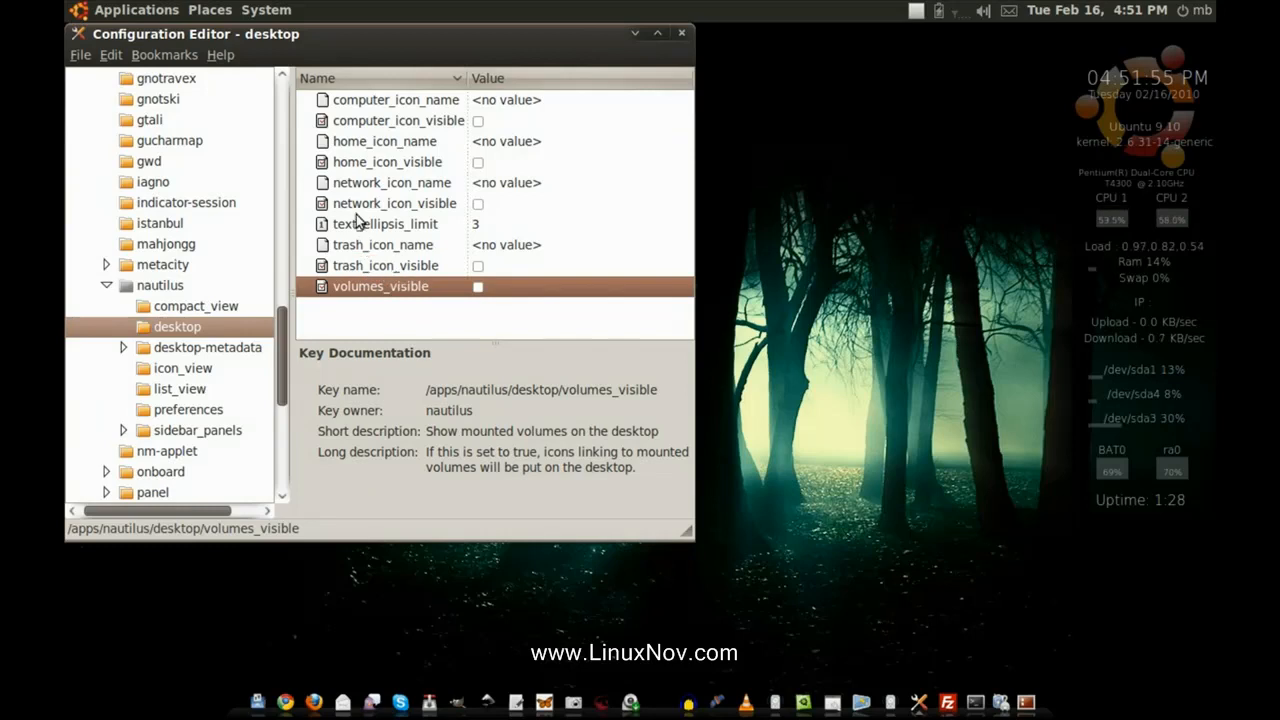
{"action": "mouse_move", "coordinate": [358, 172]}
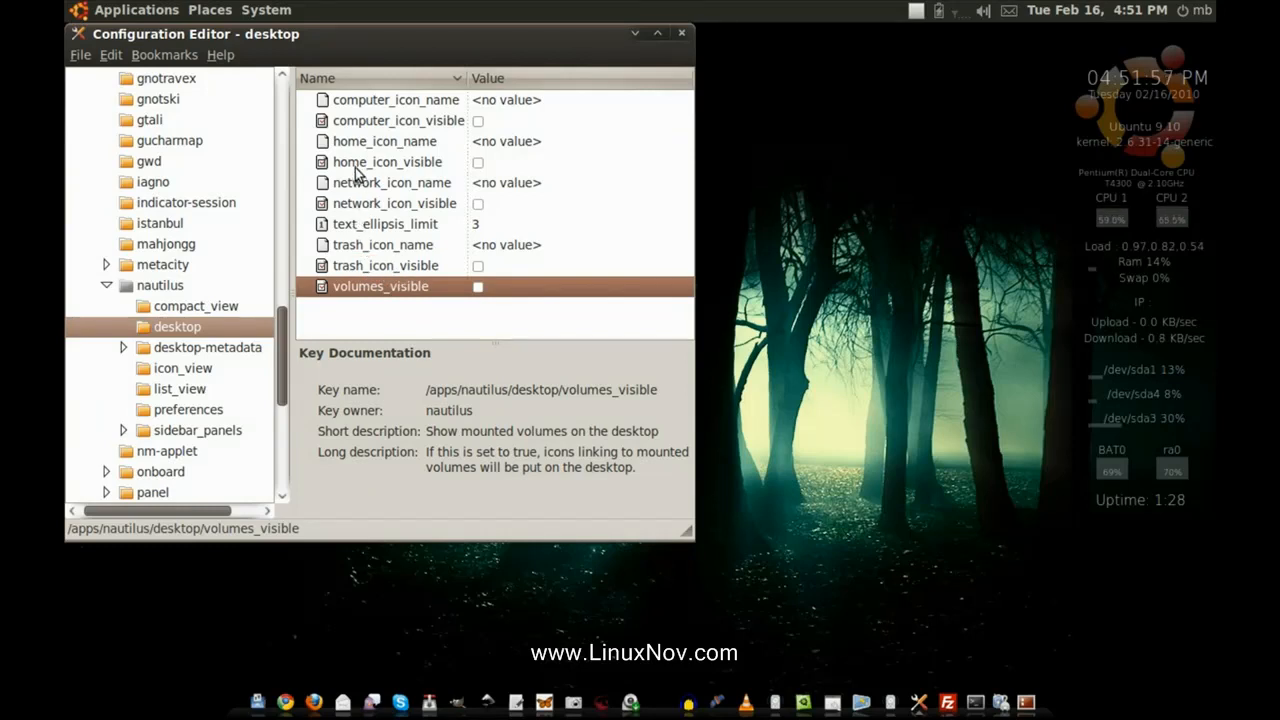
{"action": "mouse_move", "coordinate": [465, 84]}
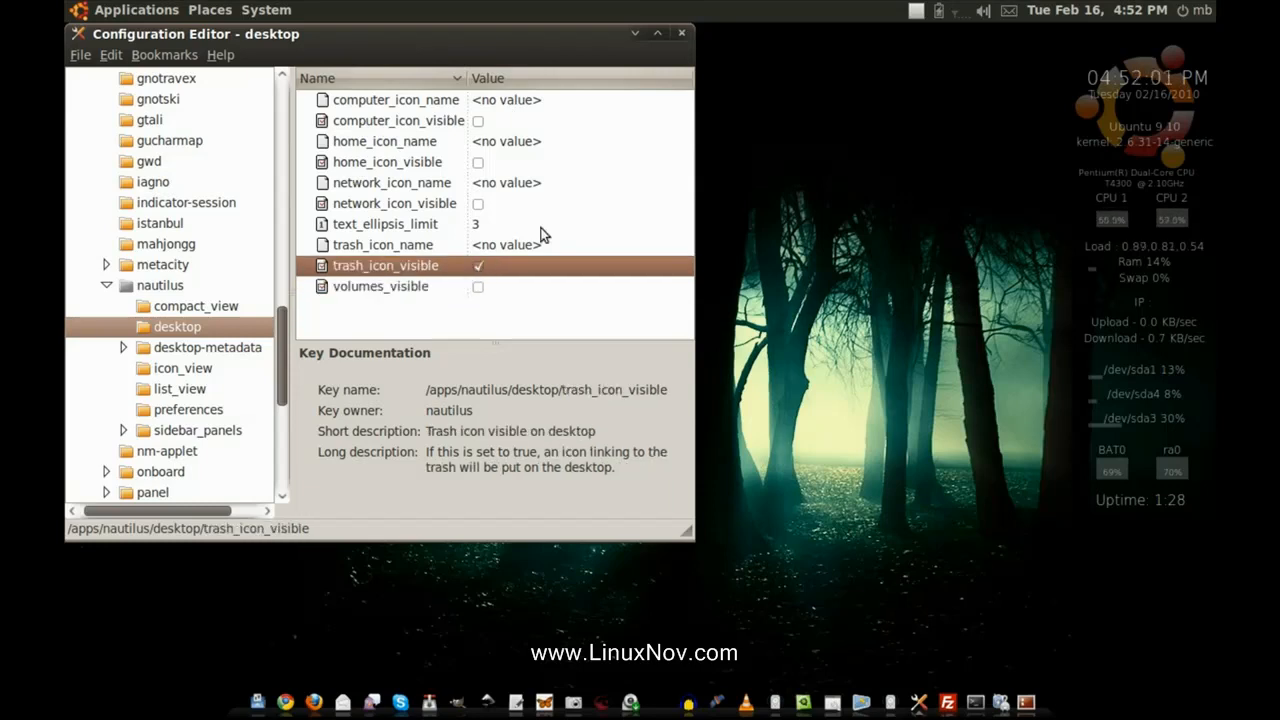
{"action": "mouse_move", "coordinate": [632, 35]}
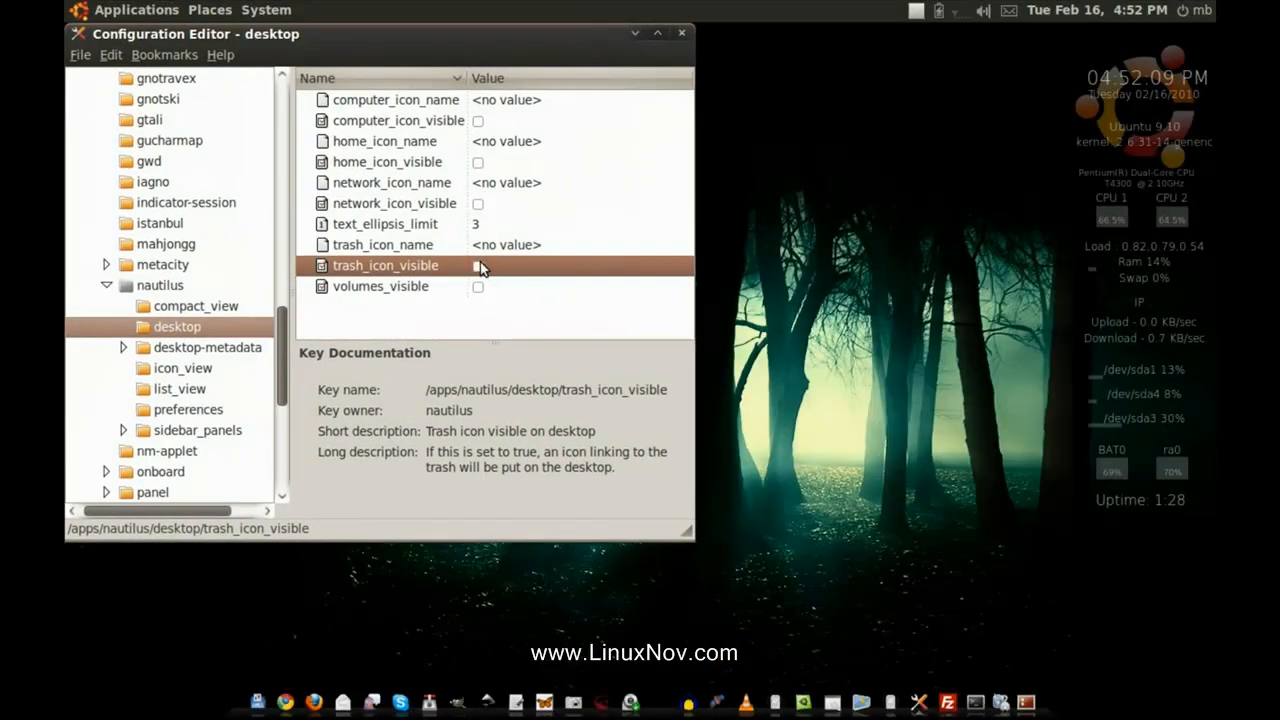
Minimize the editor again after toggling trash_icon_visible back off.
{"action": "left_click", "coordinate": [682, 33]}
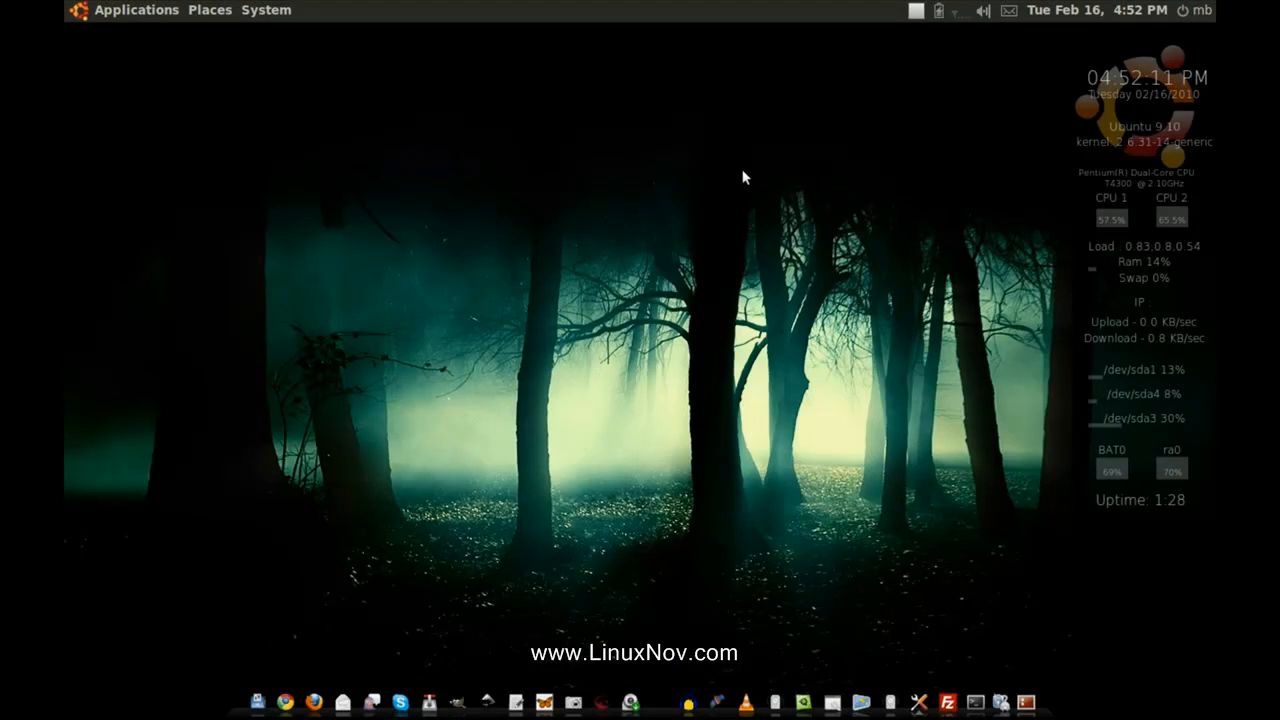